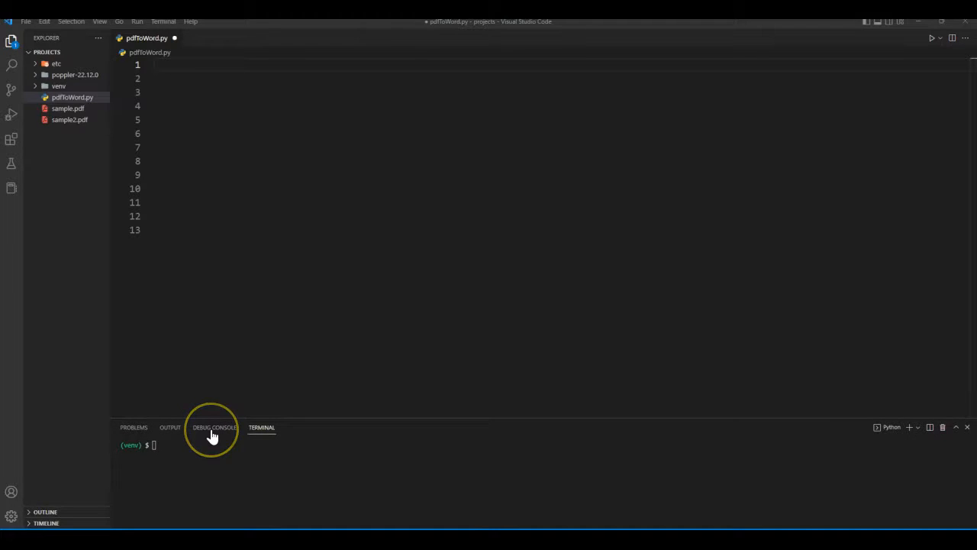
# Run pip install for PyPDF2 and python-docx in the terminal.
pyautogui.write('pip install pyPDF2')
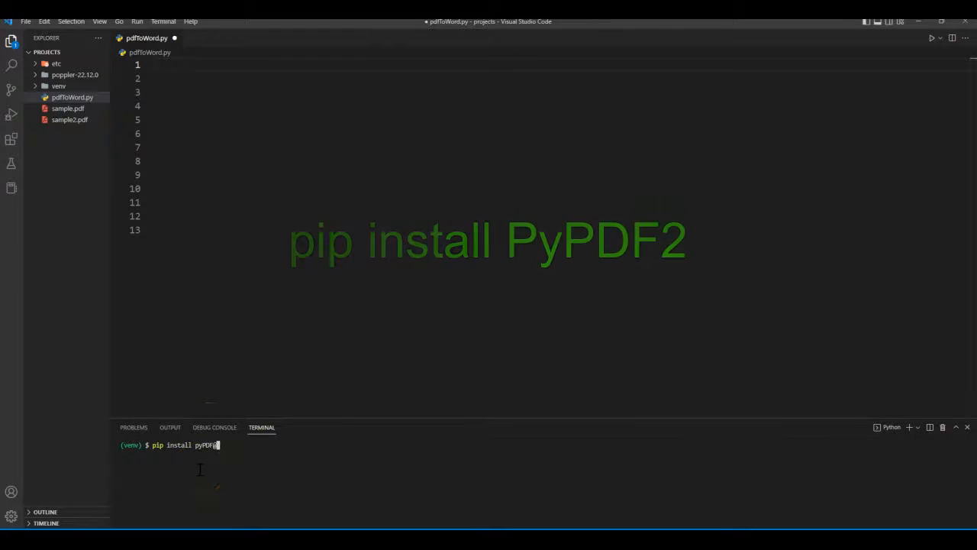
pyautogui.press('Return')
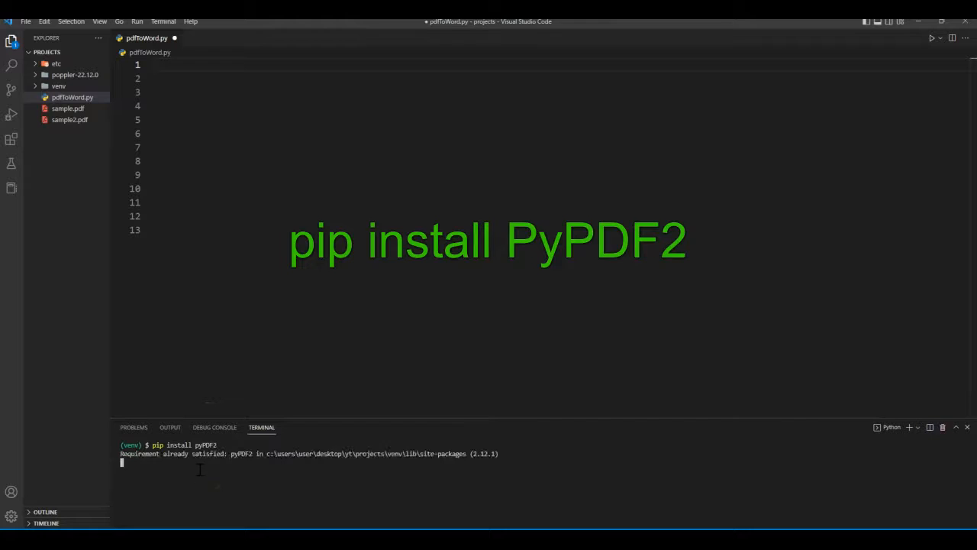
pyautogui.write('pip install python-docx')
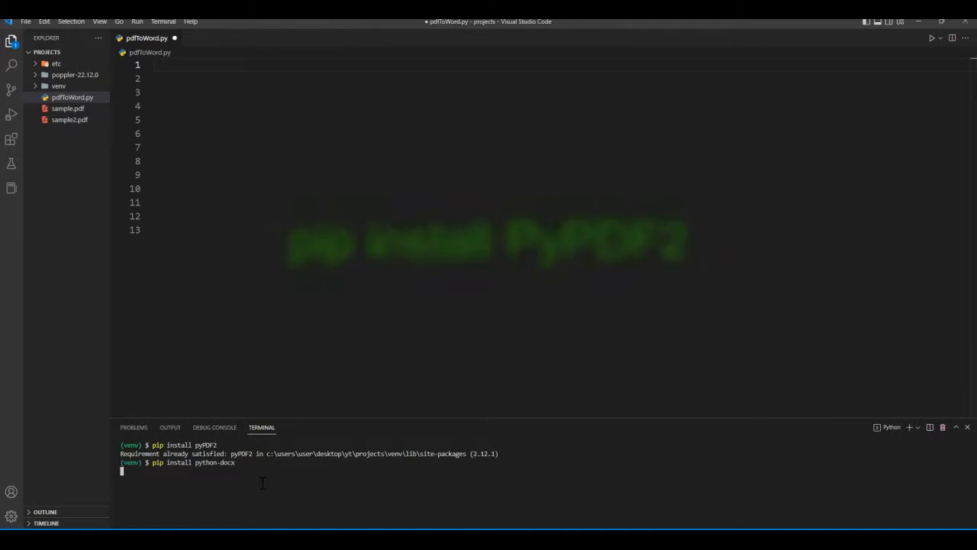
pyautogui.press('Return')
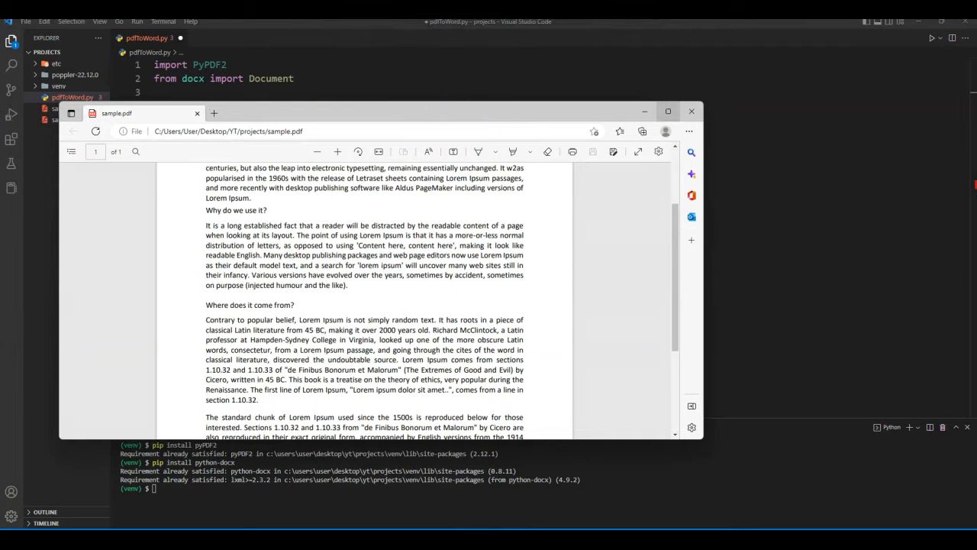
# Write the loop over the PDF pages using pdf.getNumPages() in pdfToWord.py.
pyautogui.click(690, 110)
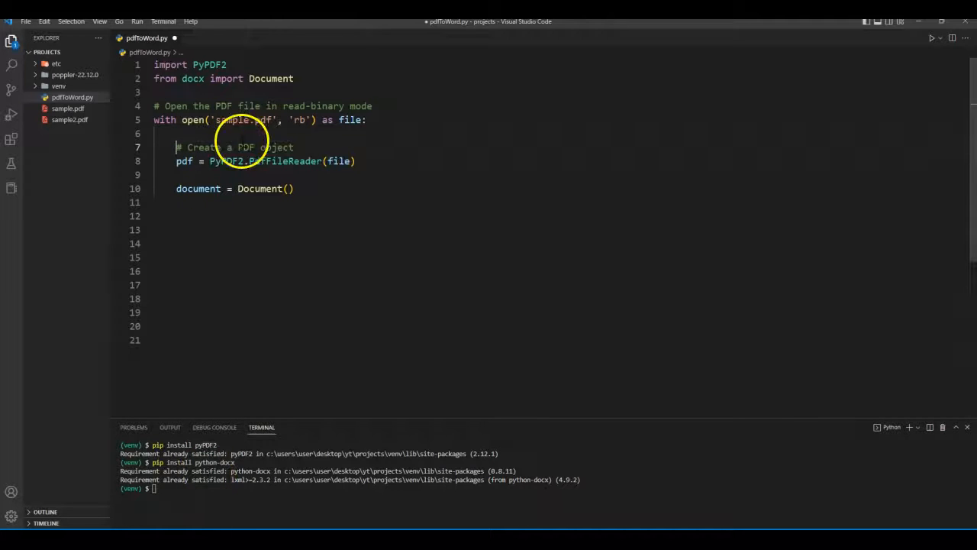
pyautogui.moveTo(177, 147); pyautogui.dragTo(354, 162)
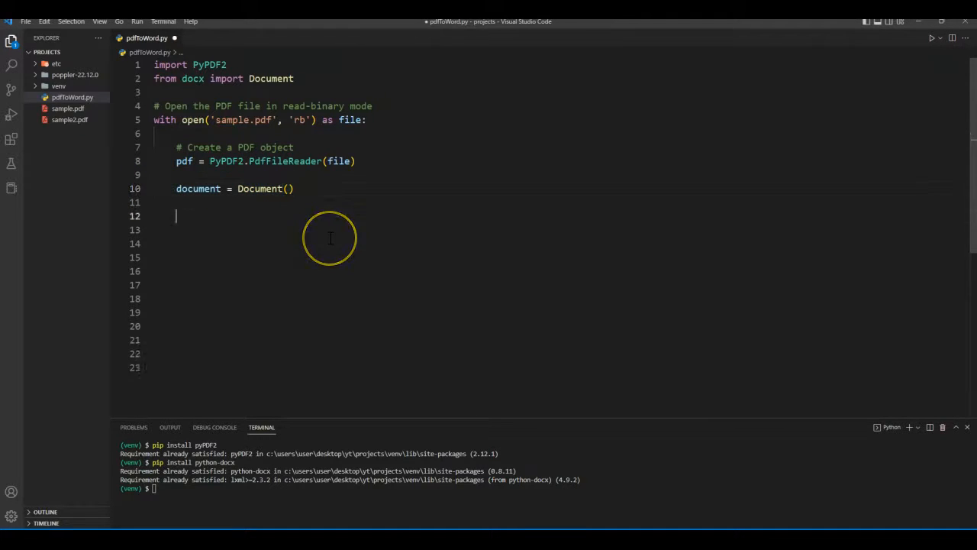
pyautogui.write('for page in range(pdf.getNumPages()):')
pyautogui.click(557, 256)
pyautogui.write('text = pdf.getPage(page).extractText()')
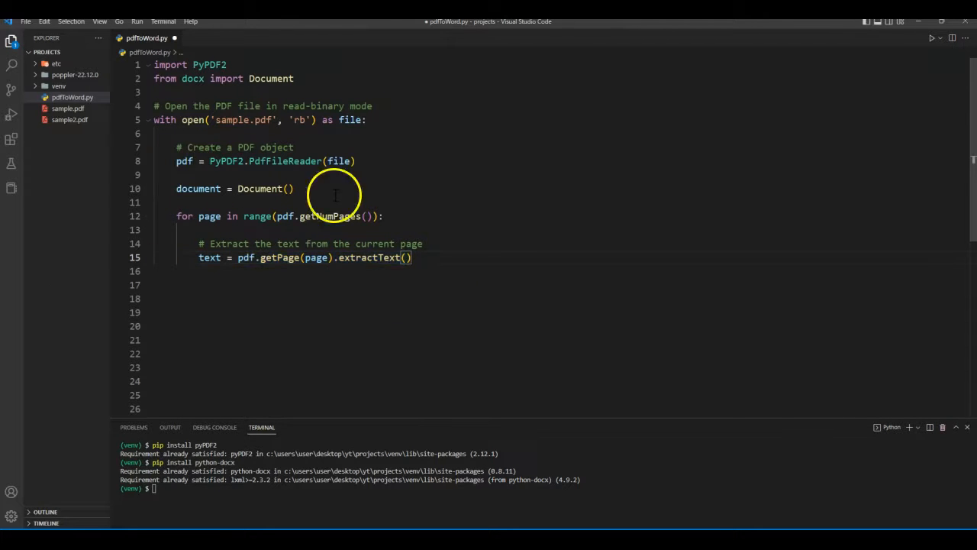
pyautogui.moveTo(336, 229)
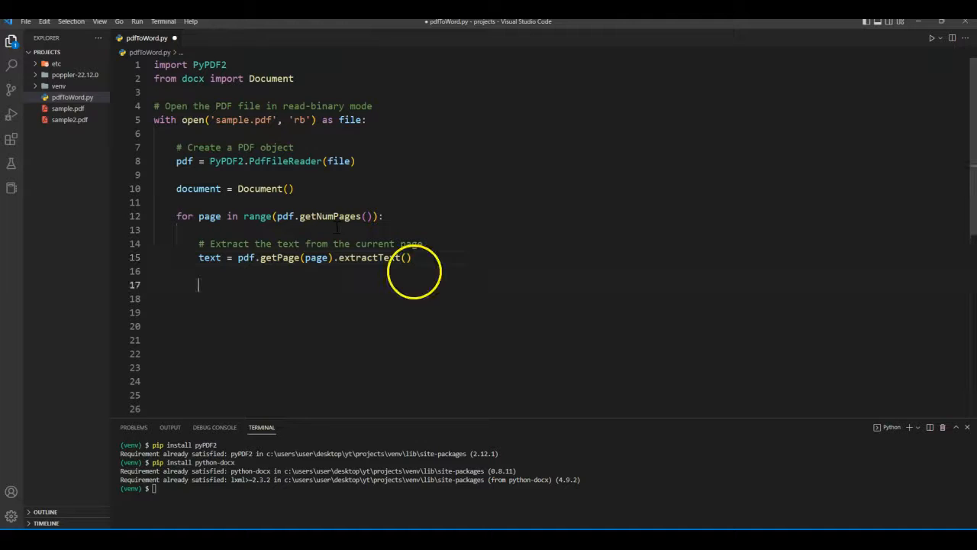
# Add each page's text as a paragraph and save the document as SAMPLE1.docx.
pyautogui.write('document.add_paragraph(text)')
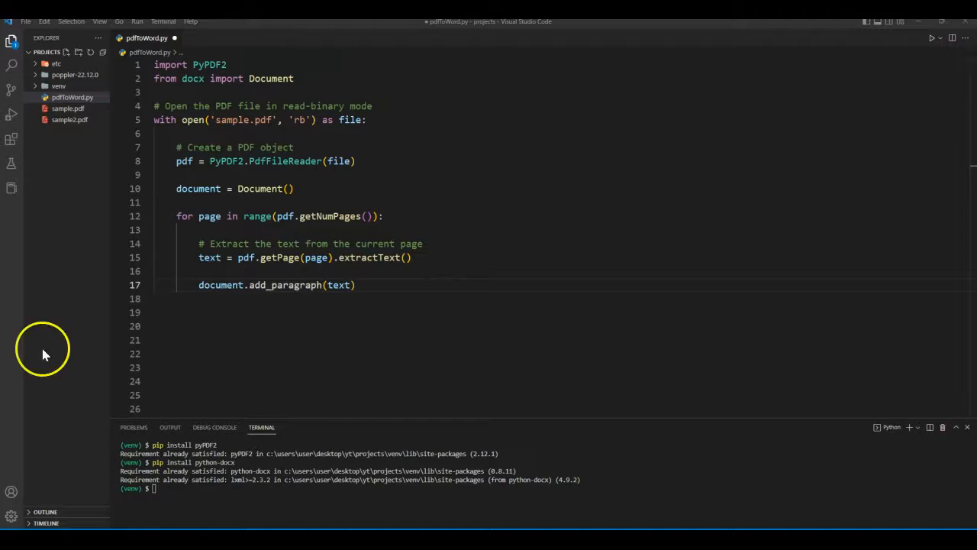
pyautogui.write("document.save('SAMP')")
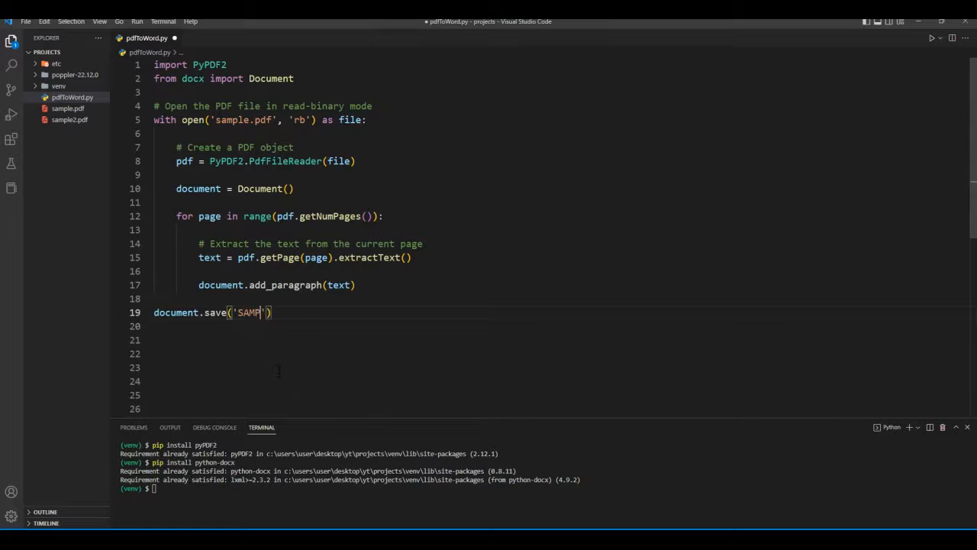
pyautogui.write('LE1')
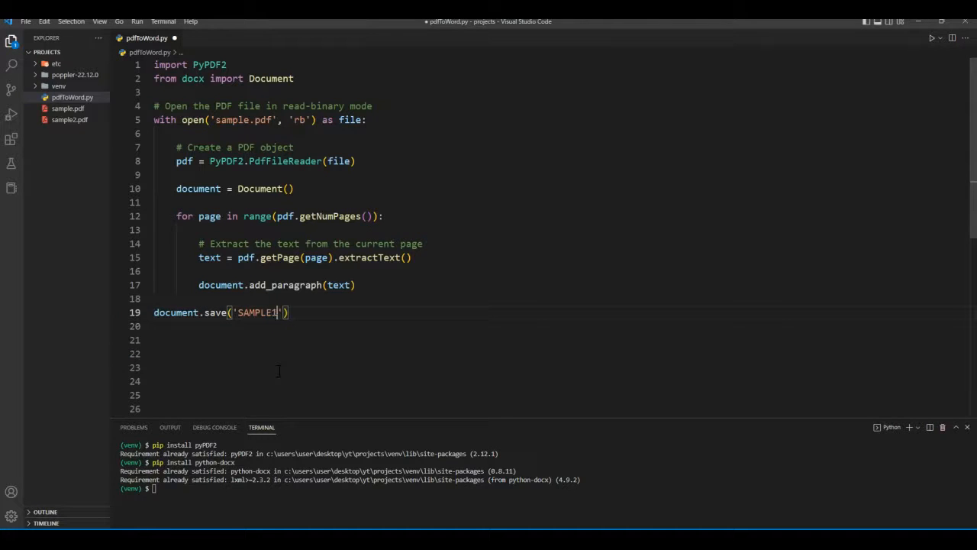
pyautogui.write('.docx')
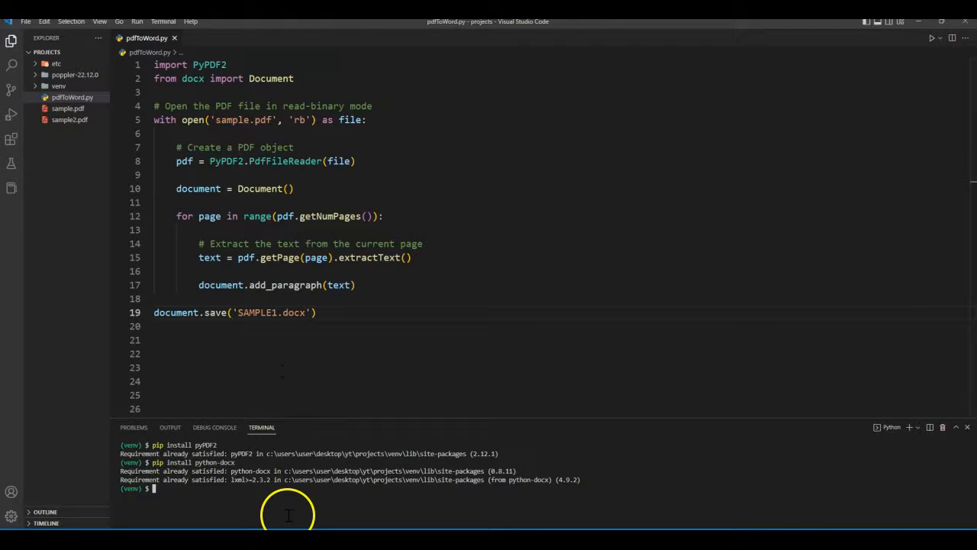
# Run python .\pdfToWord.py in the terminal to generate SAMPLE1.docx.
pyautogui.write('python p')
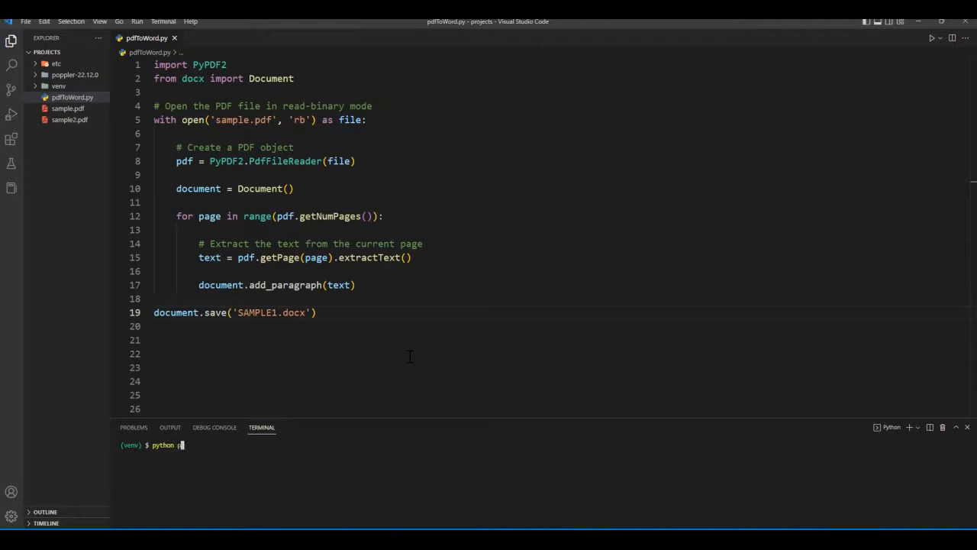
pyautogui.write('.\\pdfToWord.py')
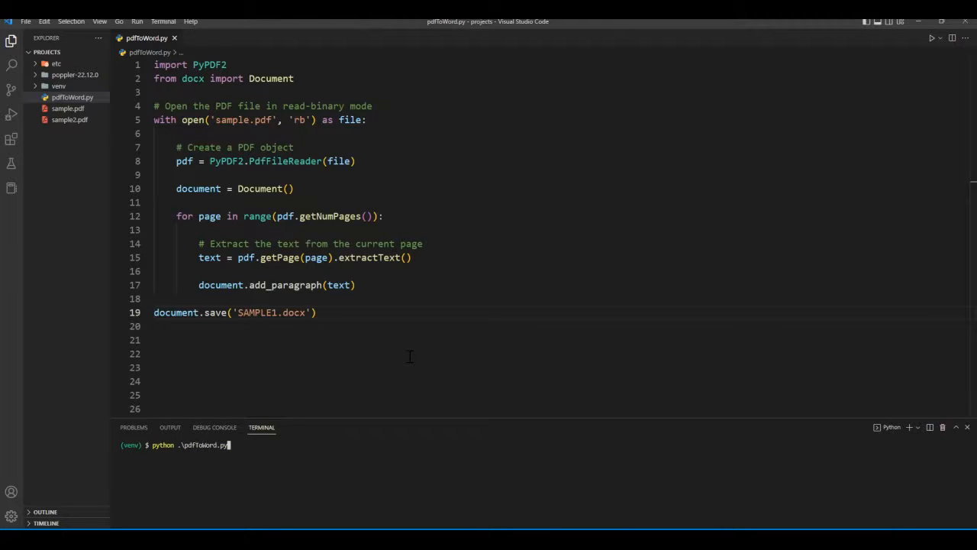
pyautogui.press('Return')
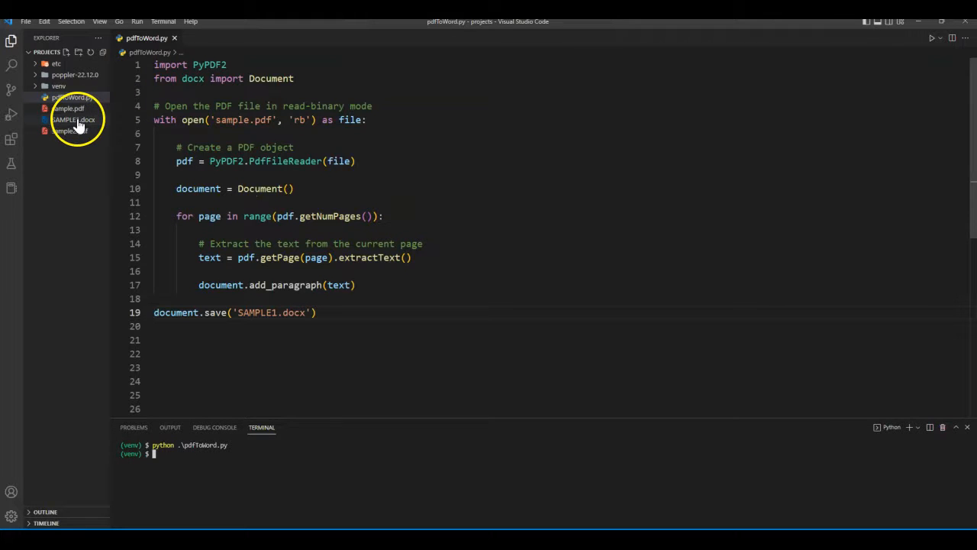
pyautogui.moveTo(80, 219)
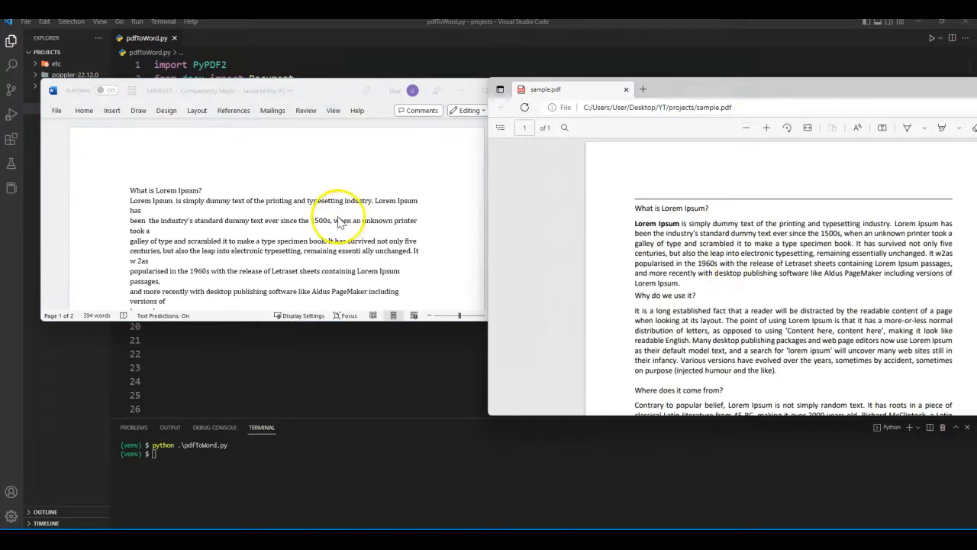
# Scroll through SAMPLE1.docx in Word to compare the extracted Lorem Ipsum text with the PDF.
pyautogui.scroll(-3)
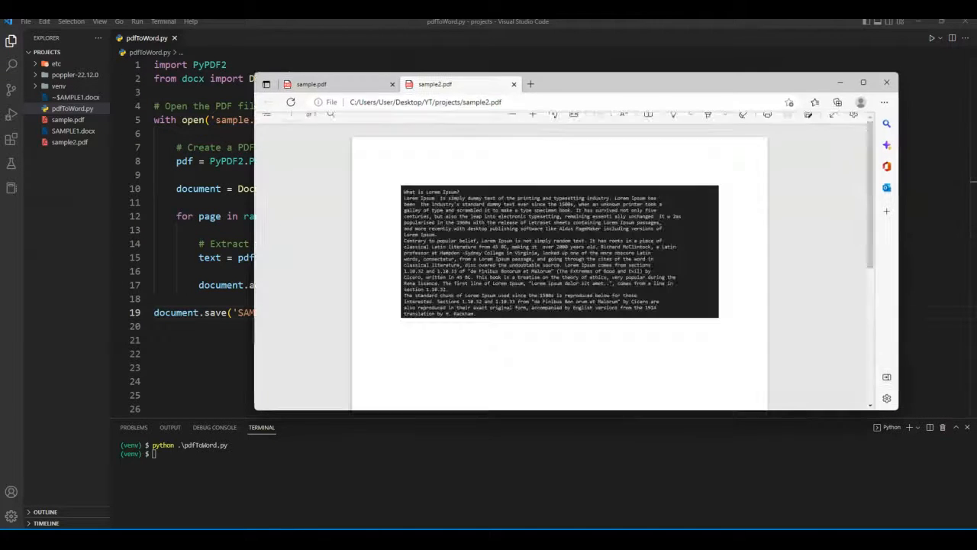
# Enlarge the sample2.pdf viewer in Edge to full screen to view the image-based page.
pyautogui.click(862, 83)
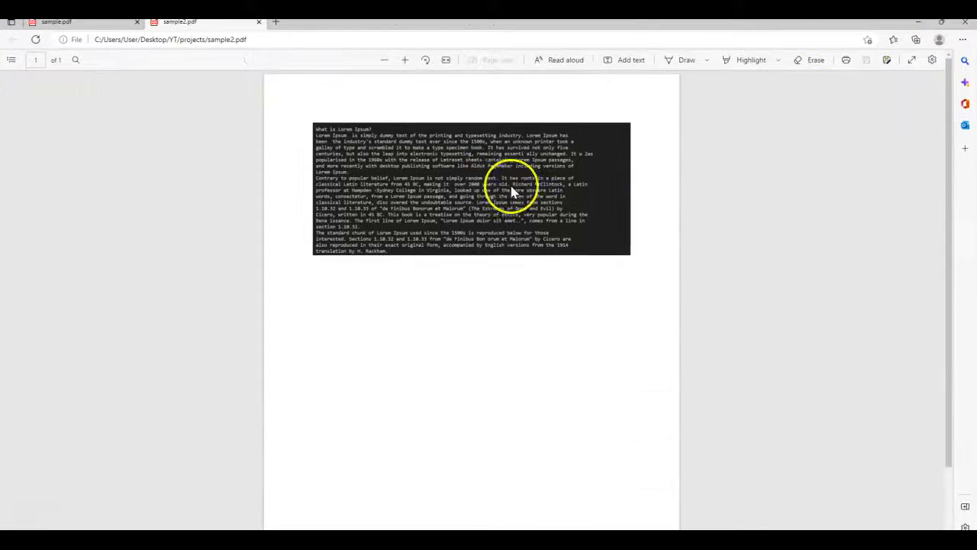
pyautogui.moveTo(359, 241)
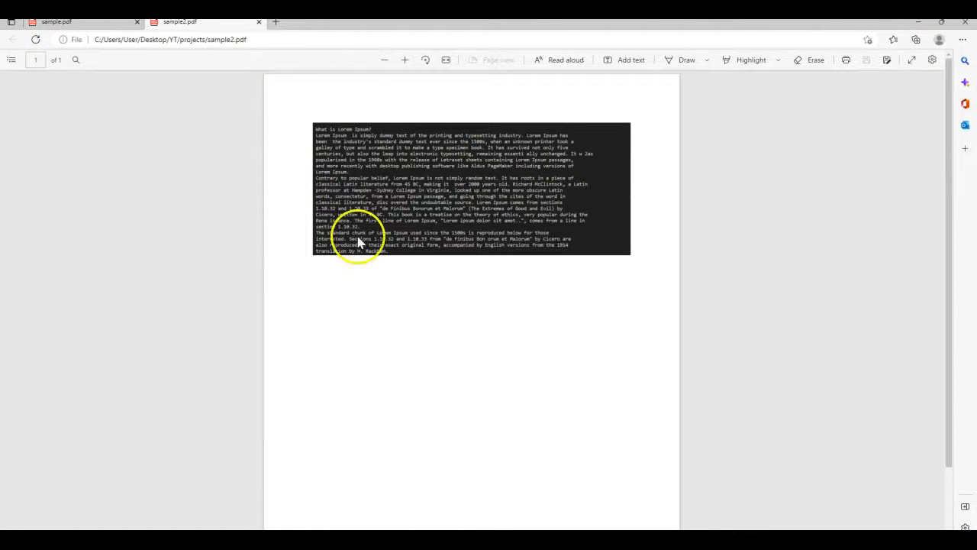
pyautogui.moveTo(287, 107)
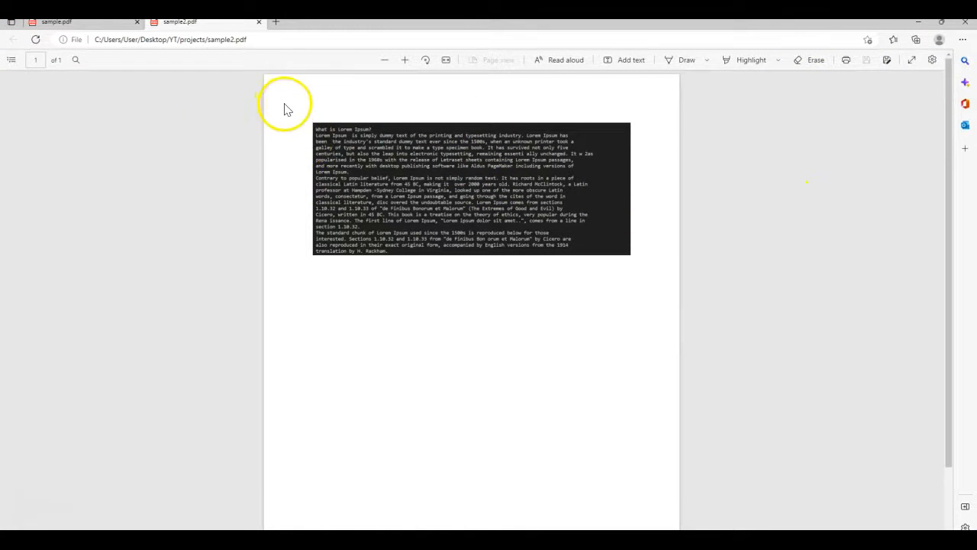
pyautogui.moveTo(893, 104)
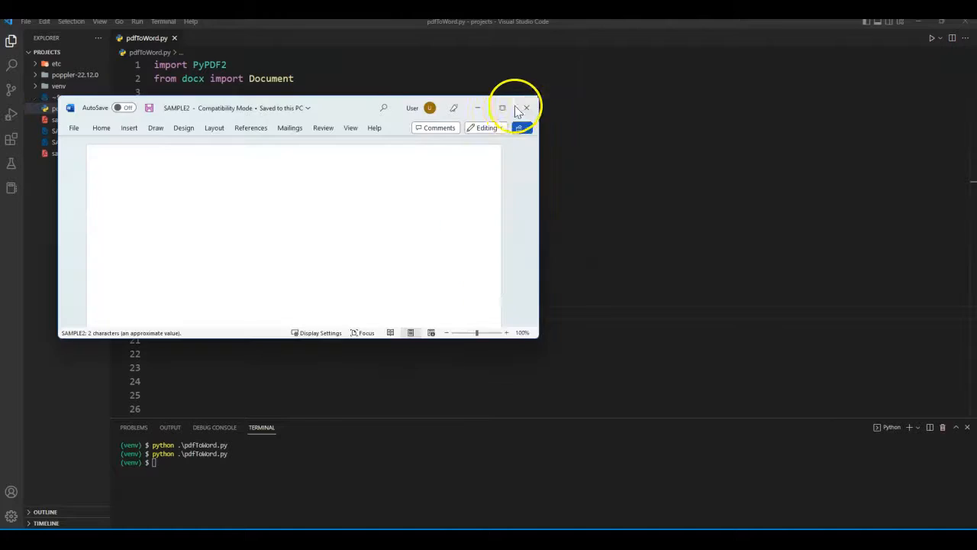
# Close the empty SAMPLE2 Word document and the Edge PDF viewer, returning to VS Code.
pyautogui.click(525, 107)
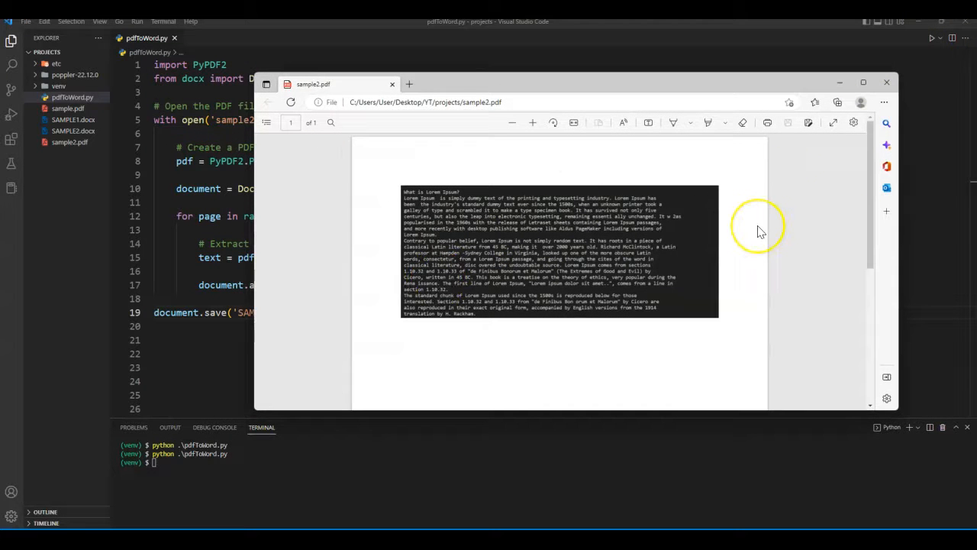
pyautogui.moveTo(461, 257)
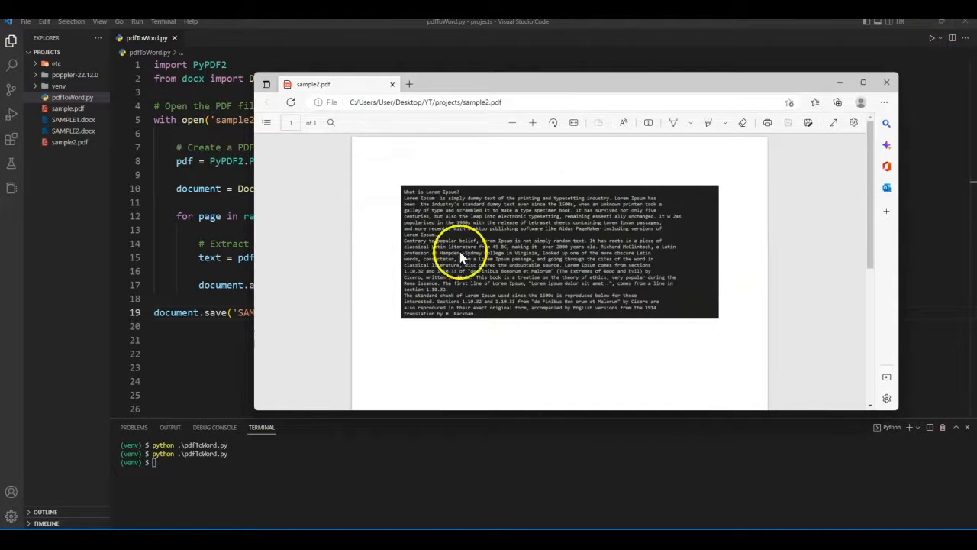
pyautogui.moveTo(687, 211)
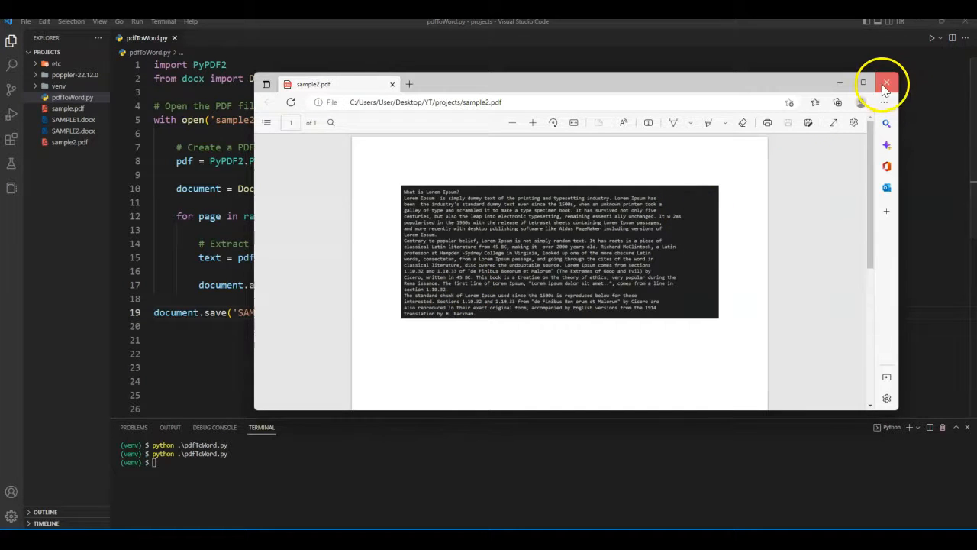
pyautogui.click(885, 82)
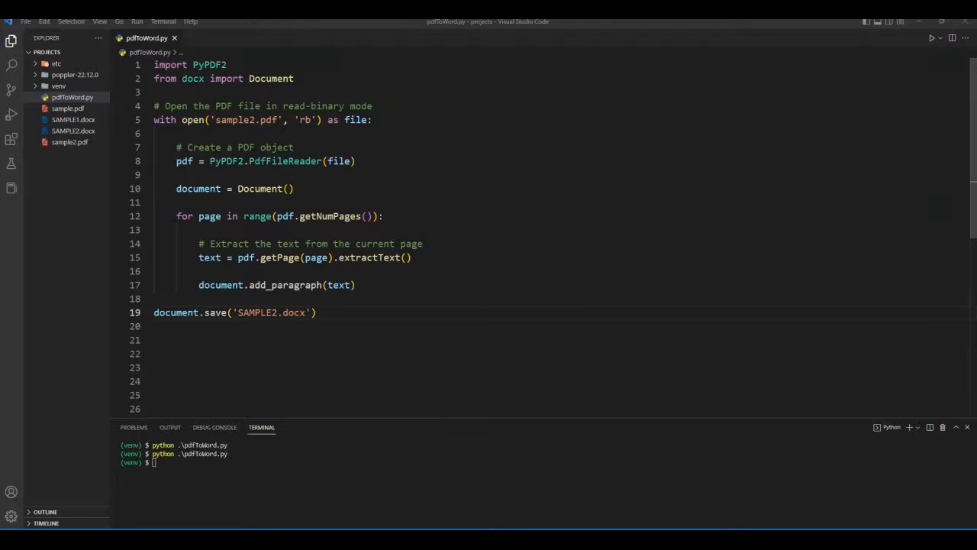
# Clear the old script and install pytesseract and pdf2image, then resume editing below the imports.
pyautogui.press('ctrl+a')
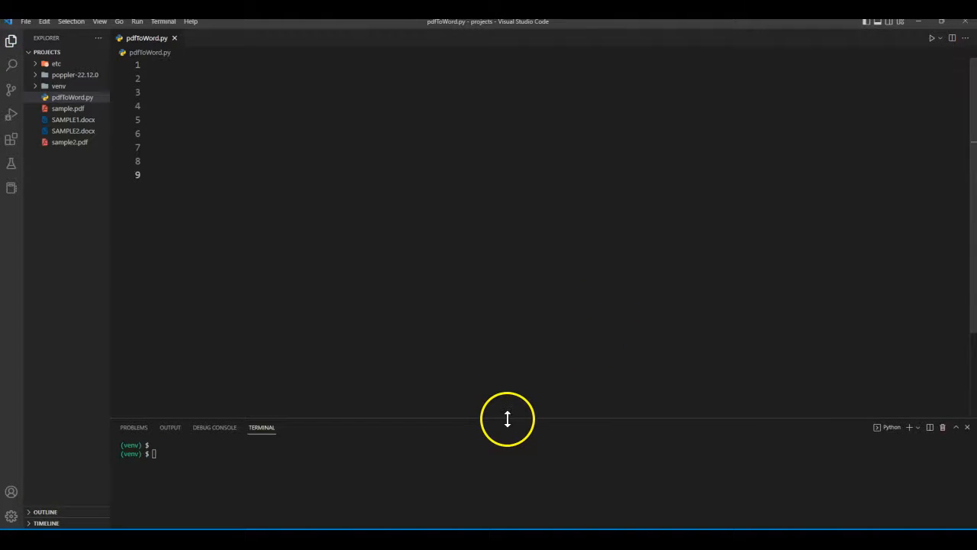
pyautogui.write('pip install pytesseract')
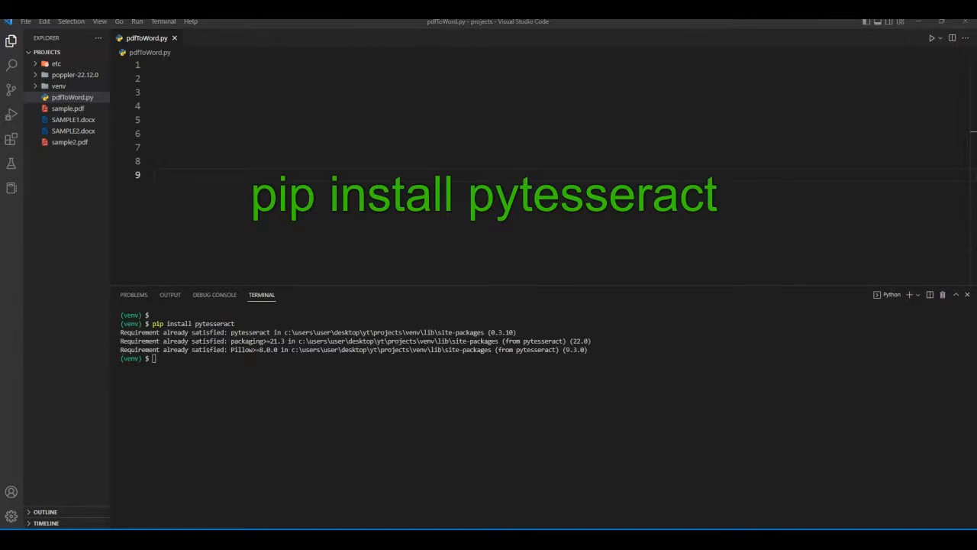
pyautogui.write('pip install pdf2image')
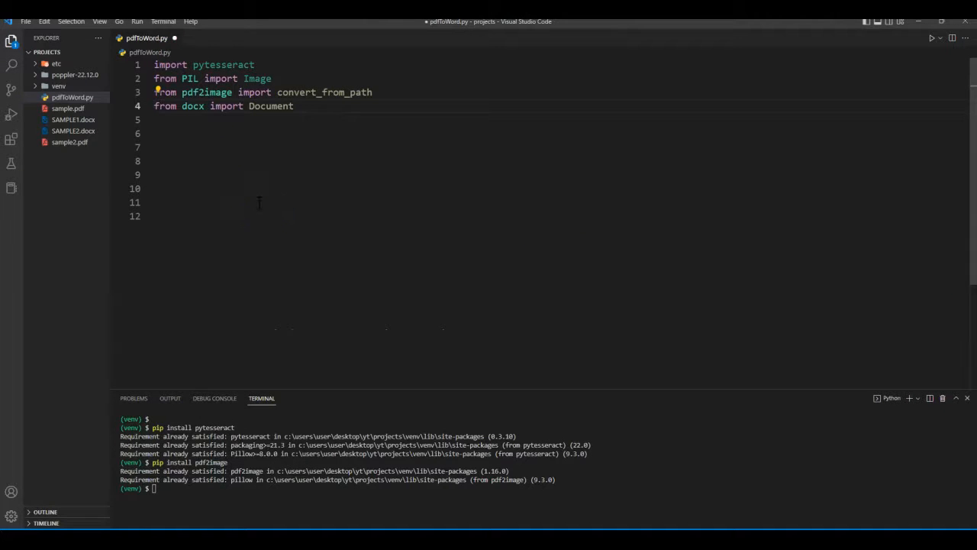
pyautogui.click(293, 107)
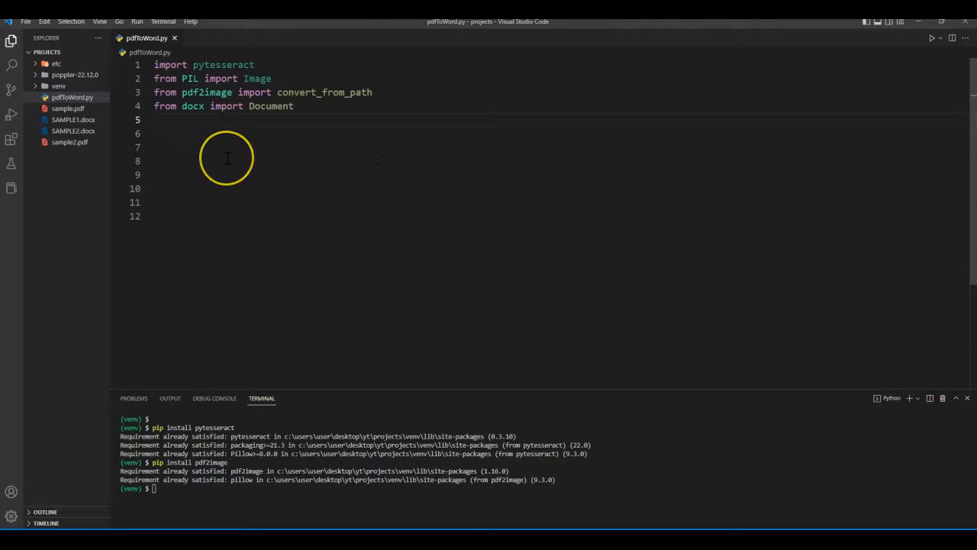
# Set the tesseract_cmd path and write the PDF-to-images OCR code with the text accumulator.
pyautogui.write("pytesseract.pytesseract.tesseract_cmd = r'C:\\Users\\User\\AppData\\Local\\Tesseract-OCR\\tesseract.exe'")
pyautogui.write('poppler_path = r"C:\\Users\\User\\Desktop\\YT\\projects\\poppler-22.12.0\\Library\\bin')
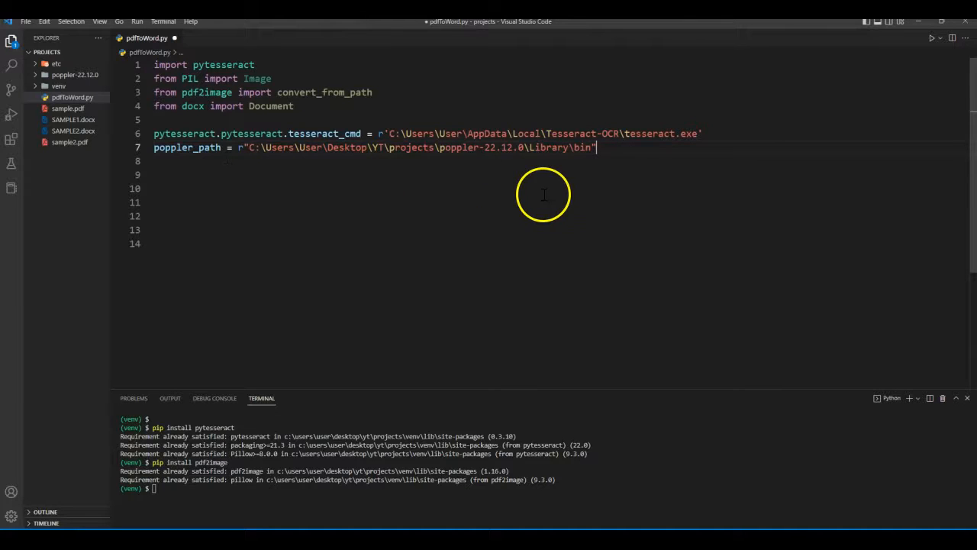
pyautogui.write('# Convert the PDF to a list of images')
pyautogui.click(441, 188)
pyautogui.write("images = convert_from_path(r'C:\\Users\\User\\Desktop\\YT\\projects\\sample2.pdf', poppler_path=poppler_path)")
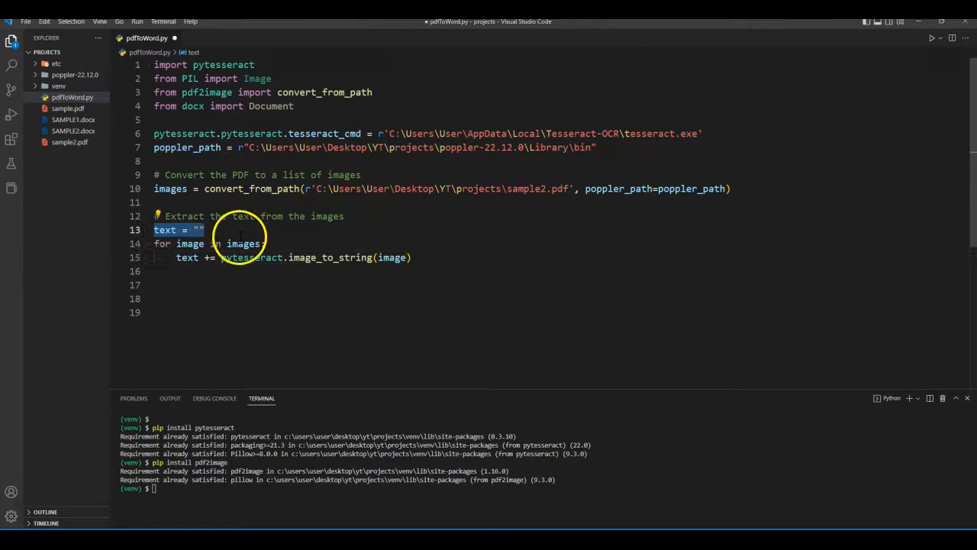
pyautogui.doubleClick(171, 189)
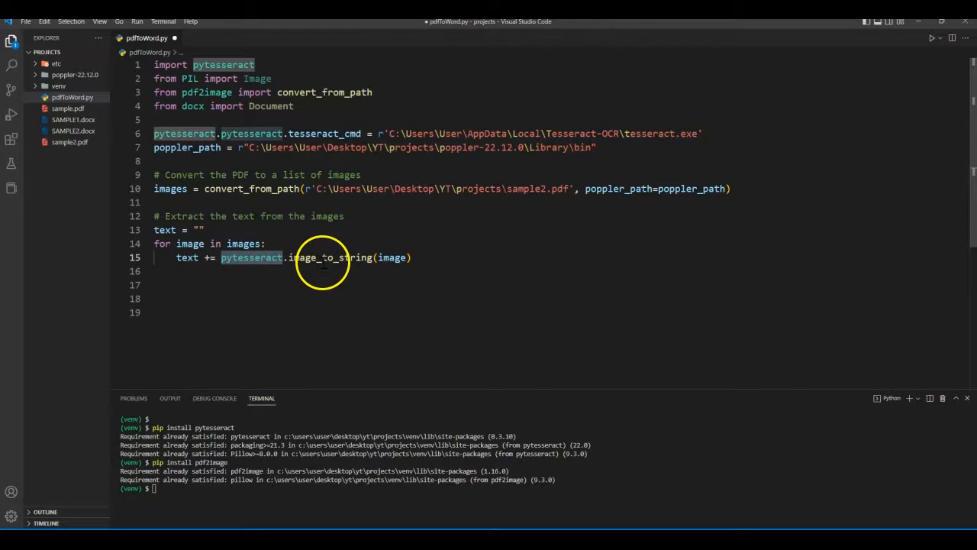
pyautogui.doubleClick(393, 257)
pyautogui.write('python .\\pdfToWord.py')
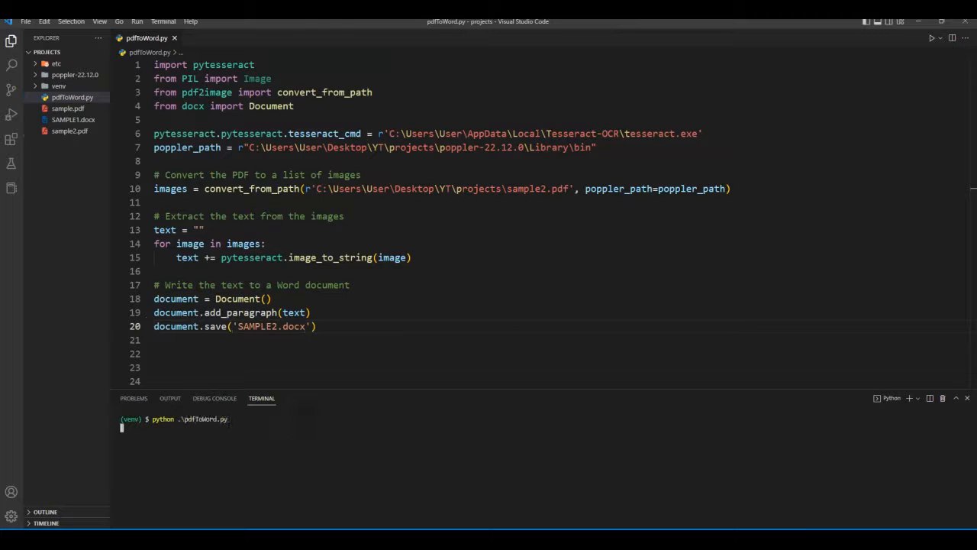
# Run the OCR script in the terminal to build SAMPLE2.docx.
pyautogui.press('Return')
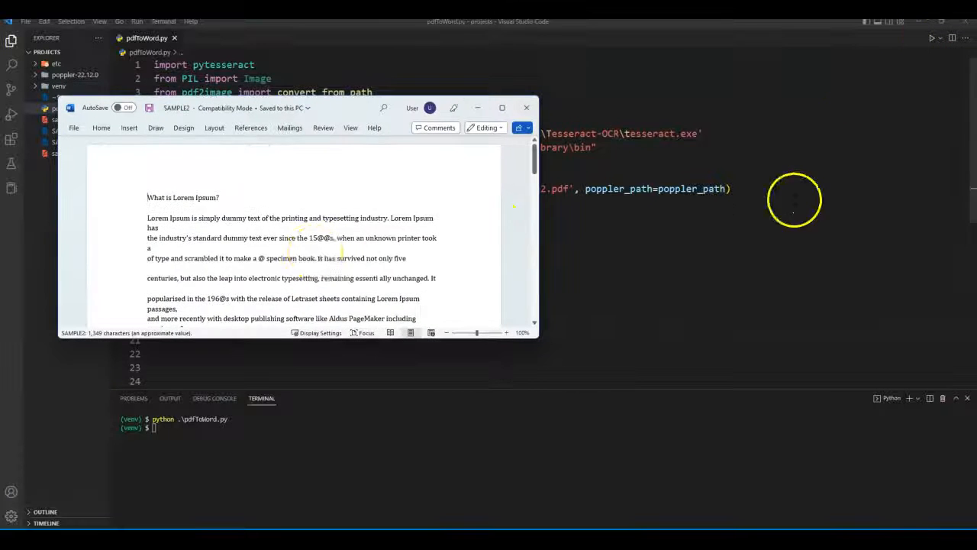
# Scroll through SAMPLE2.docx in Word to compare its Lorem Ipsum text with sample2.pdf.
pyautogui.scroll(3)
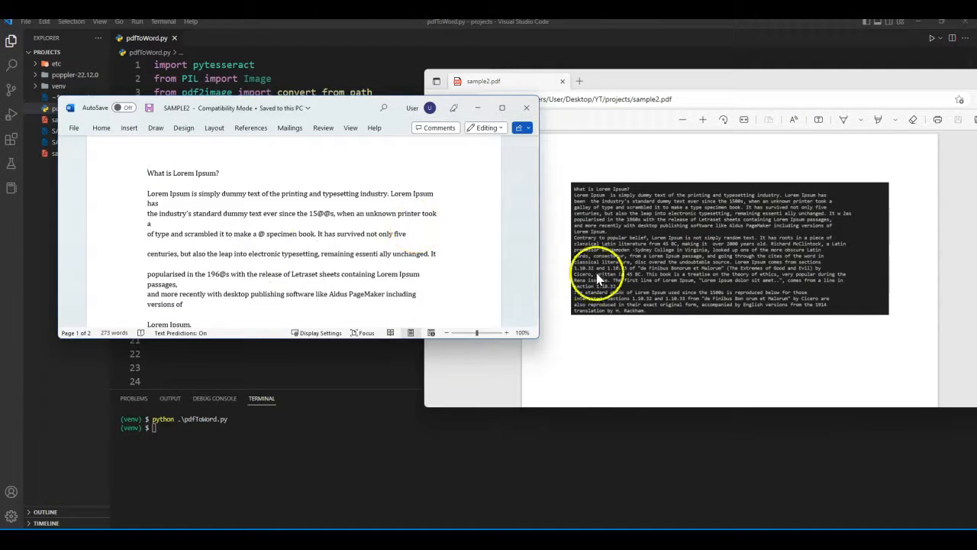
pyautogui.scroll(-3)
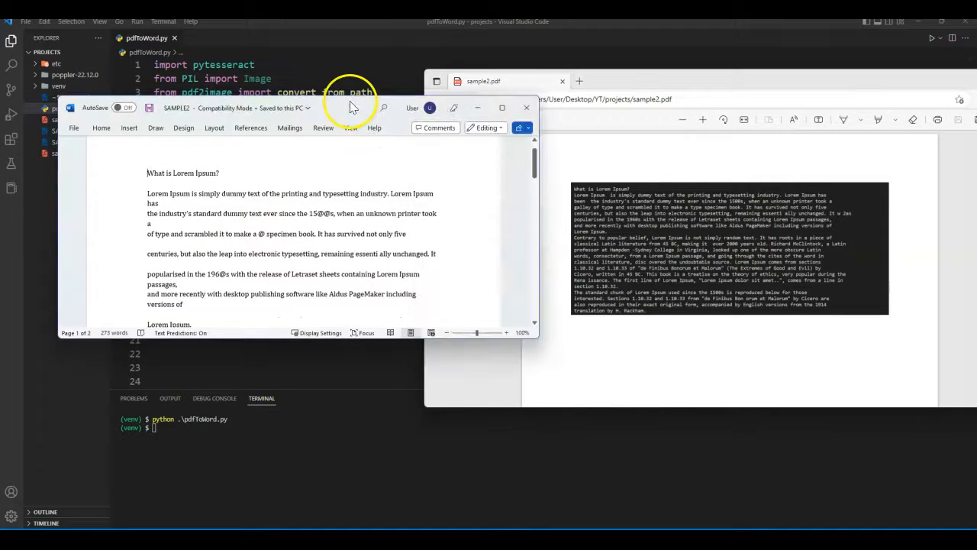
pyautogui.moveTo(695, 235)
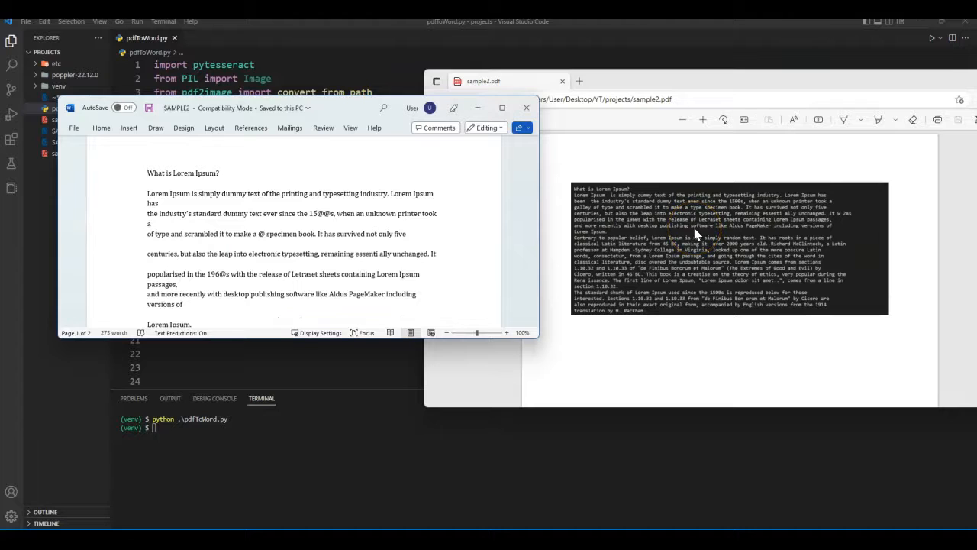